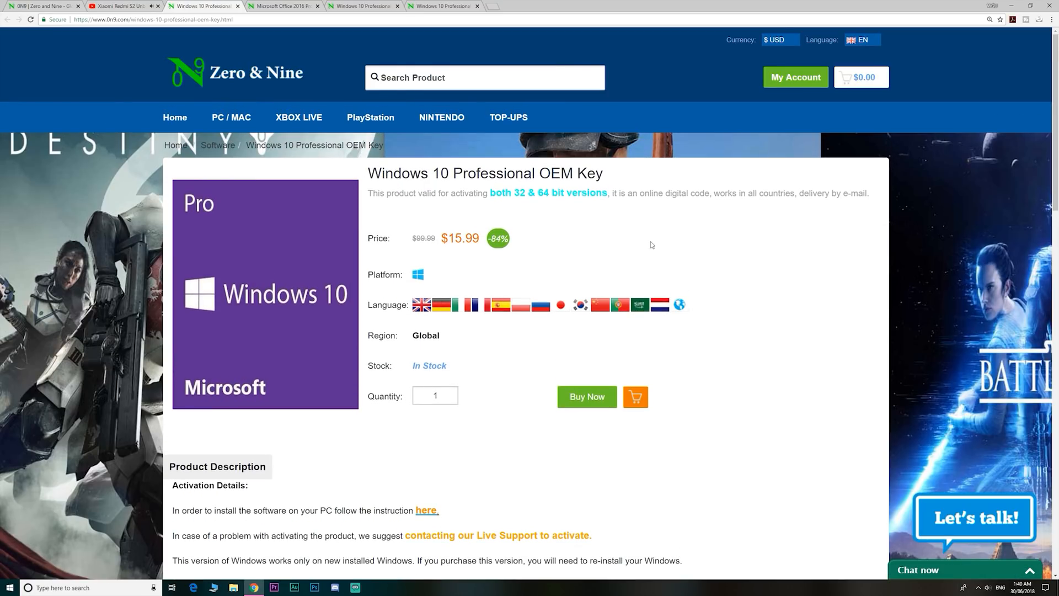
Return from the Windows 10 OEM Key page to the Zero & Nine home page.
left_click(283, 6)
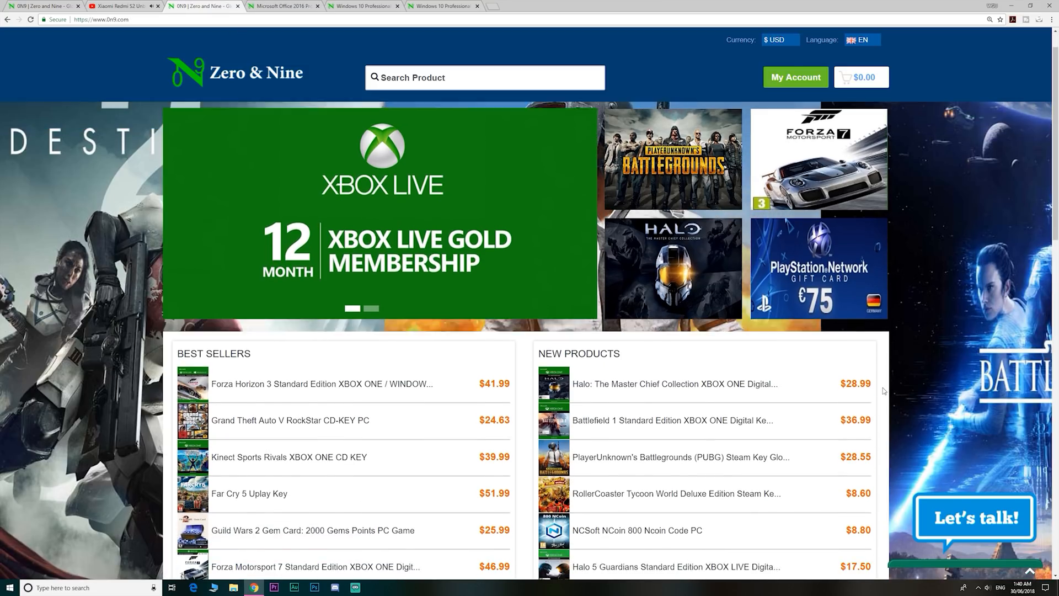
scroll("down", 3)
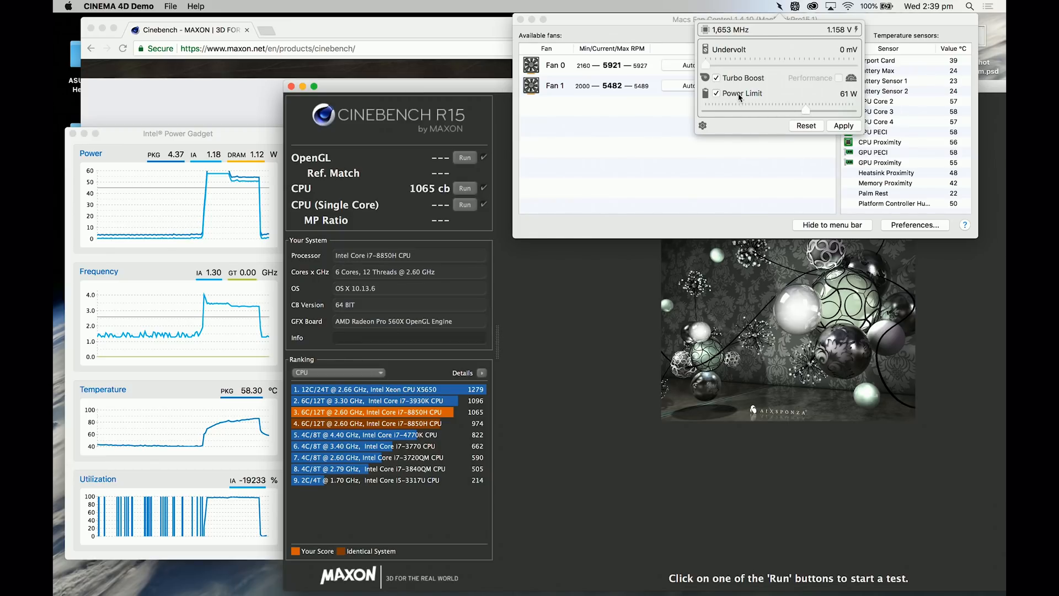
Disable Volta's custom power limit so it reverts to Auto, then apply.
left_click(715, 77)
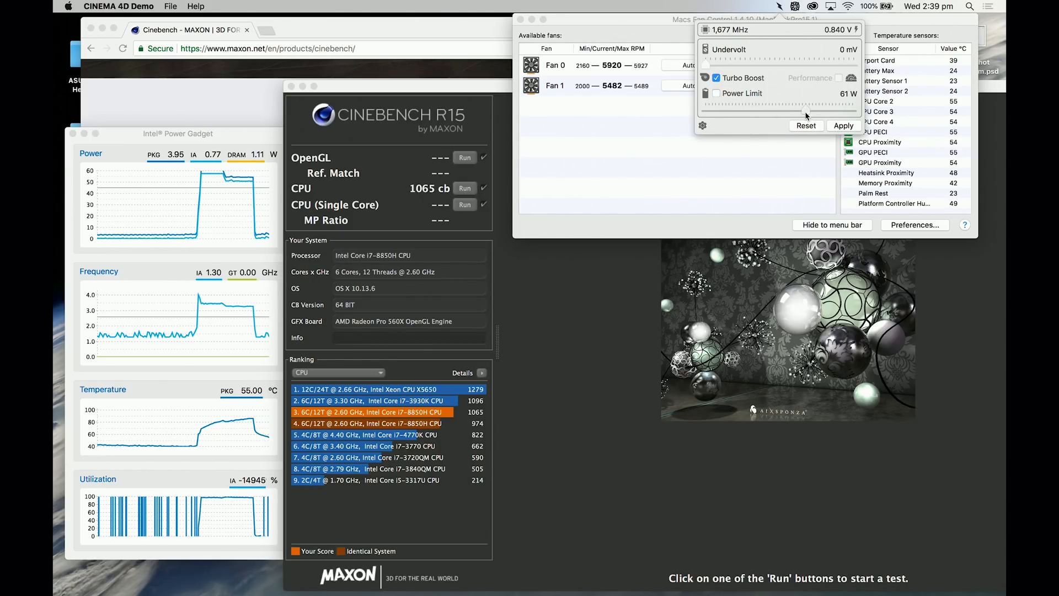
left_click(841, 126)
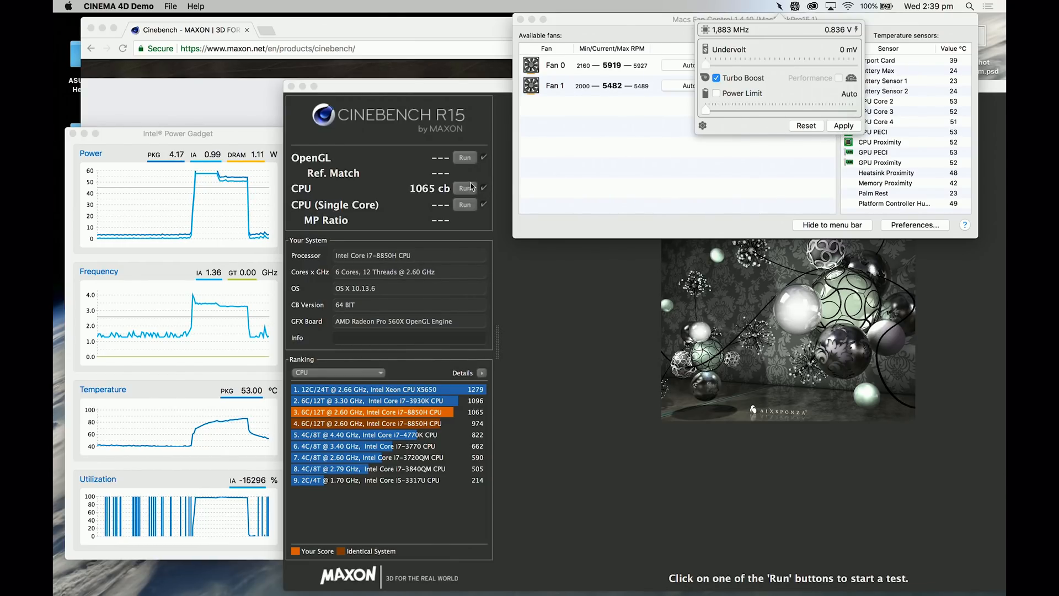
Run the Cinebench R15 multi-core CPU test again, scoring 1045 cb.
left_click(464, 187)
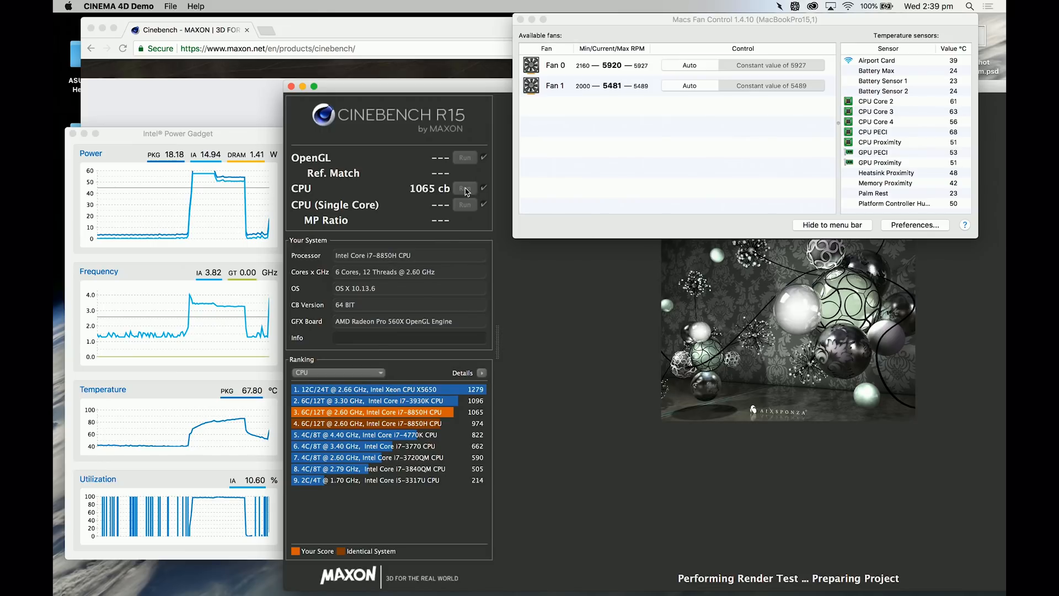
left_click(464, 188)
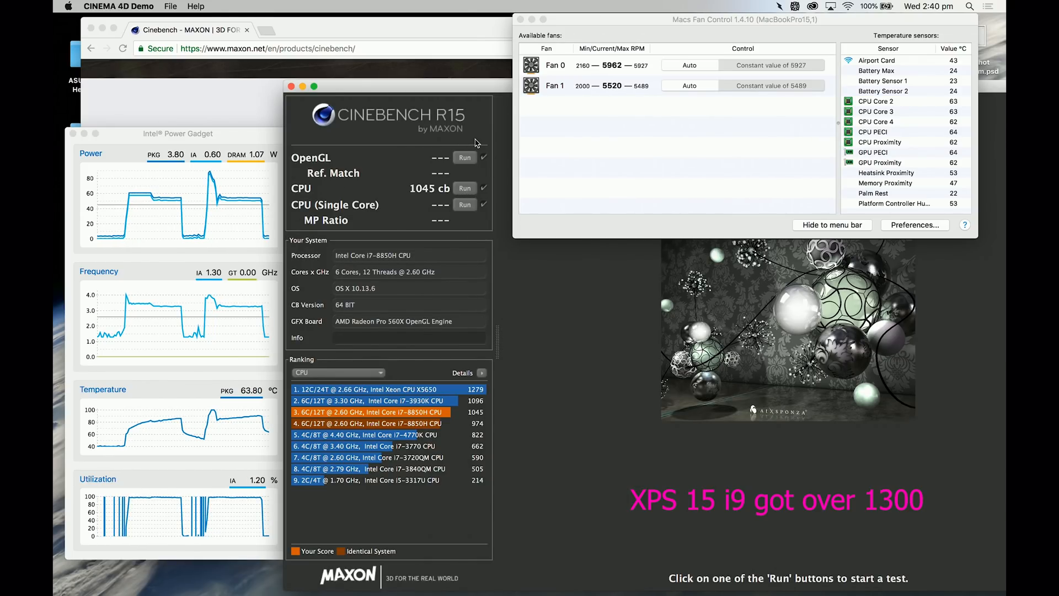
Keep Fan 0 on automatic speed control in Macs Fan Control.
left_click(688, 65)
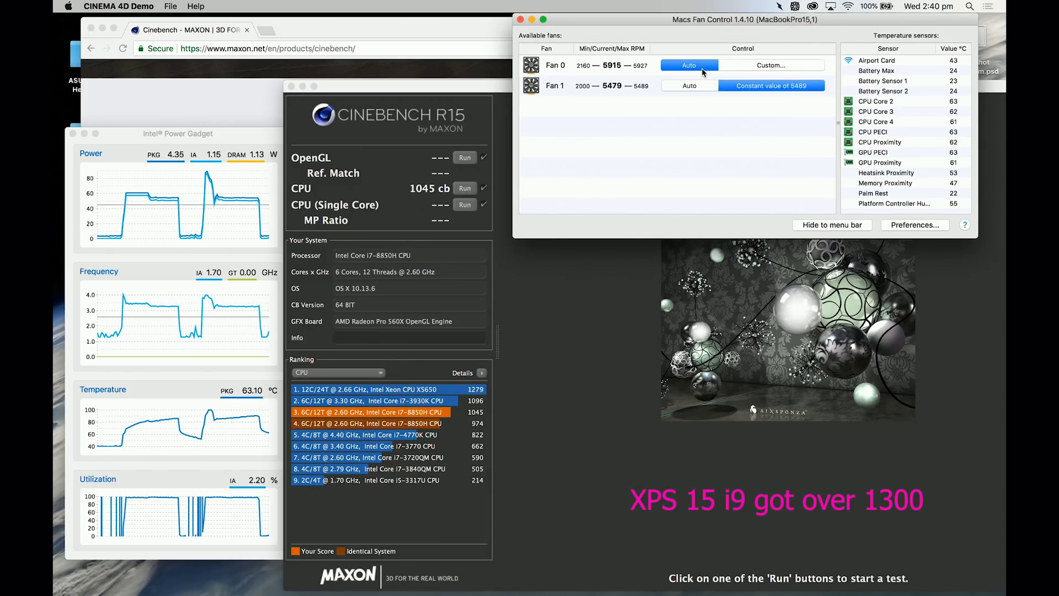
left_click(689, 84)
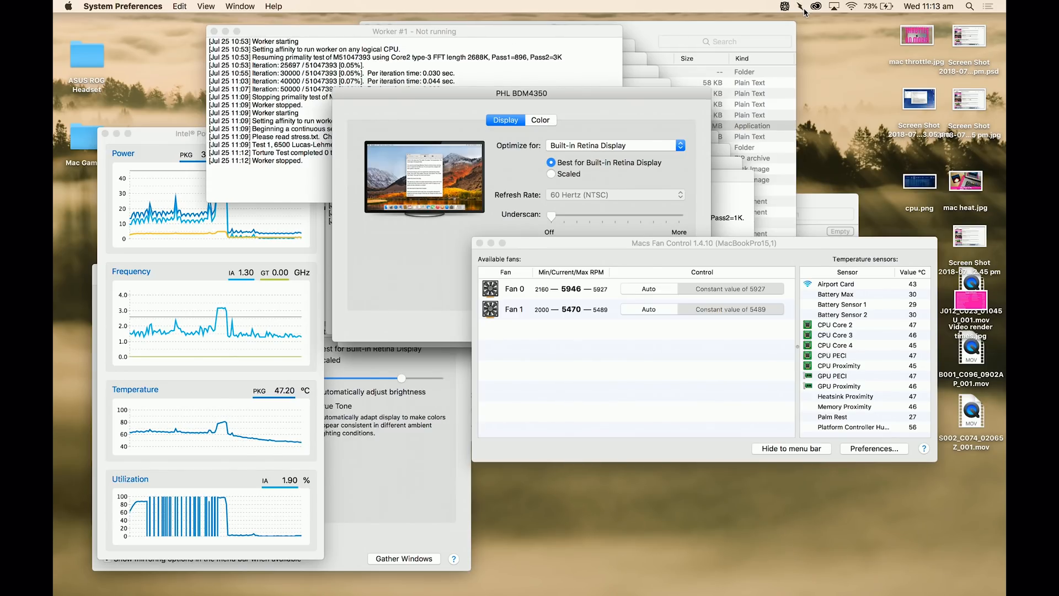
Start a Prime95 Blend torture test on 12 threads.
left_click(799, 6)
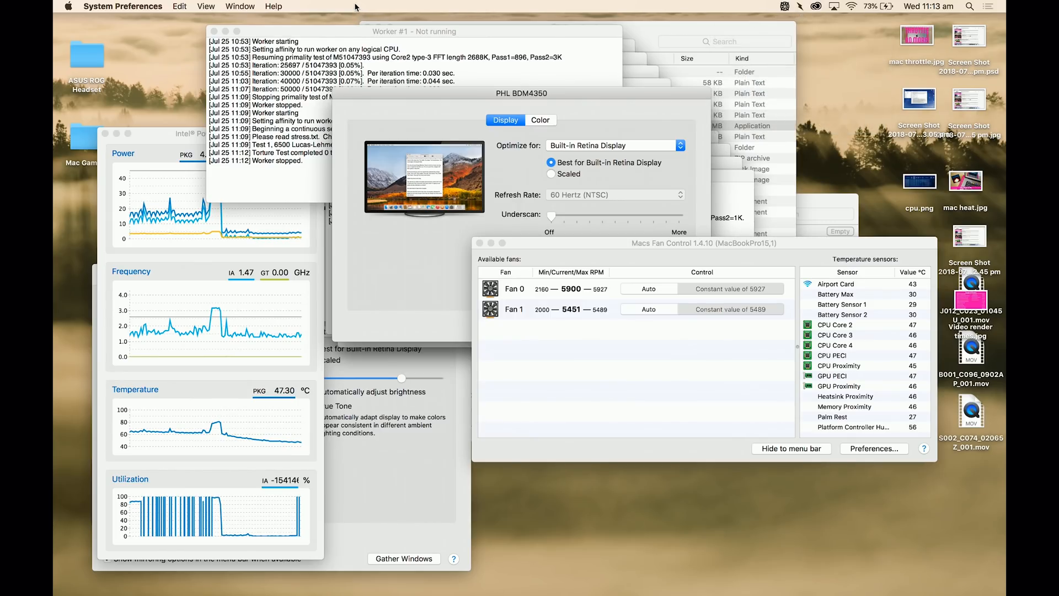
left_click(239, 7)
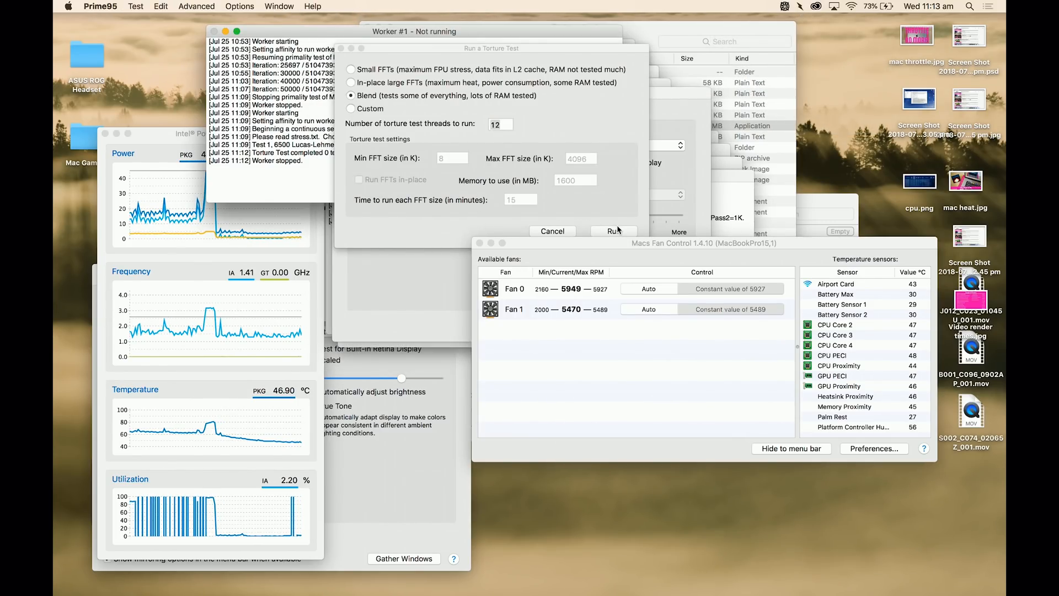
left_click(613, 230)
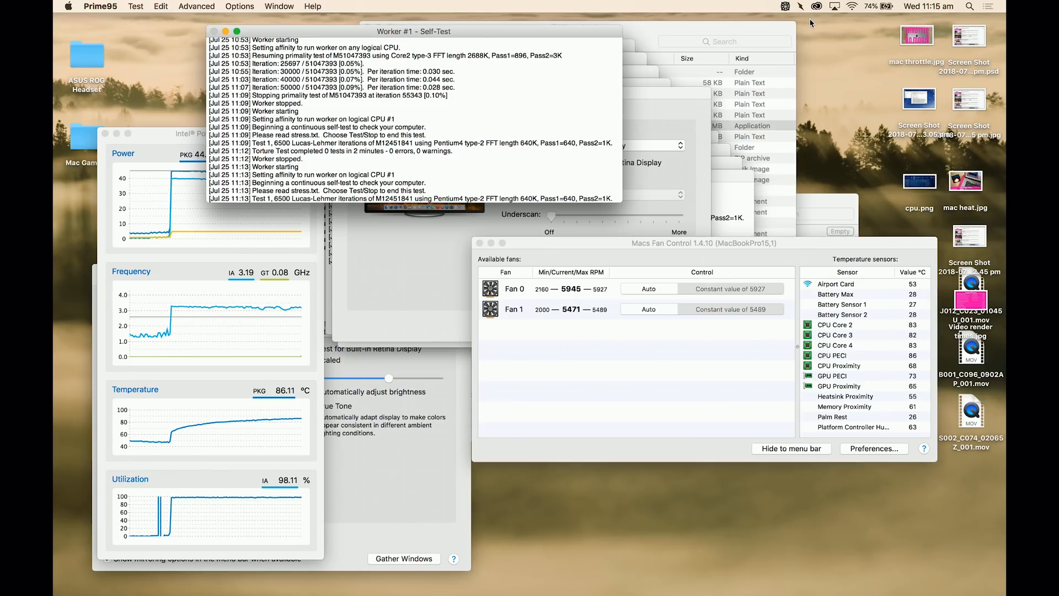
Bring up Volta's power controls from the menu bar while Prime95 keeps running.
left_click(786, 7)
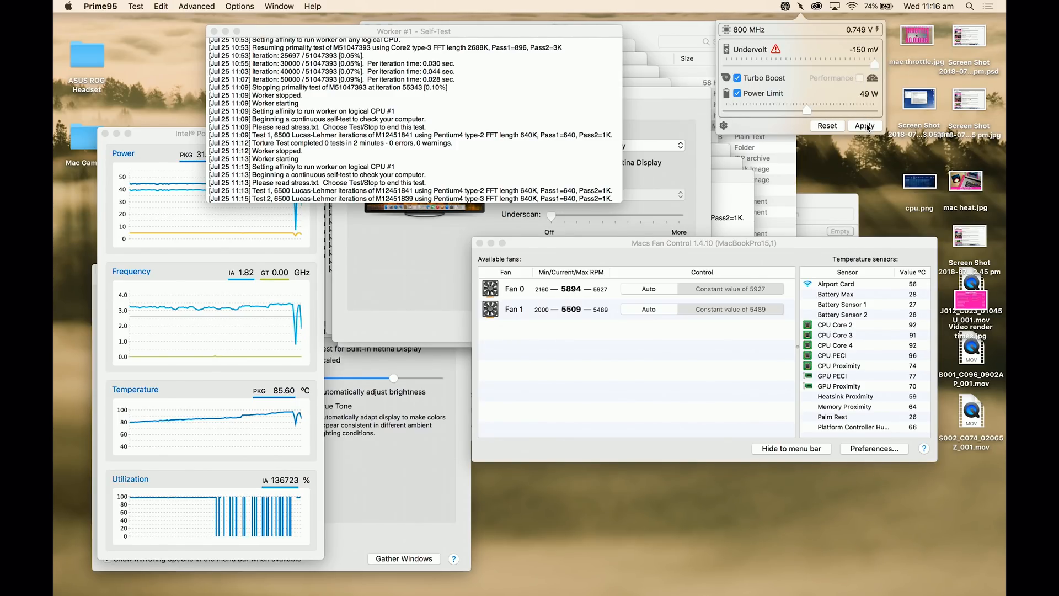
Apply a 49 W power limit with −150 mV undervolt in Volta.
left_click(865, 126)
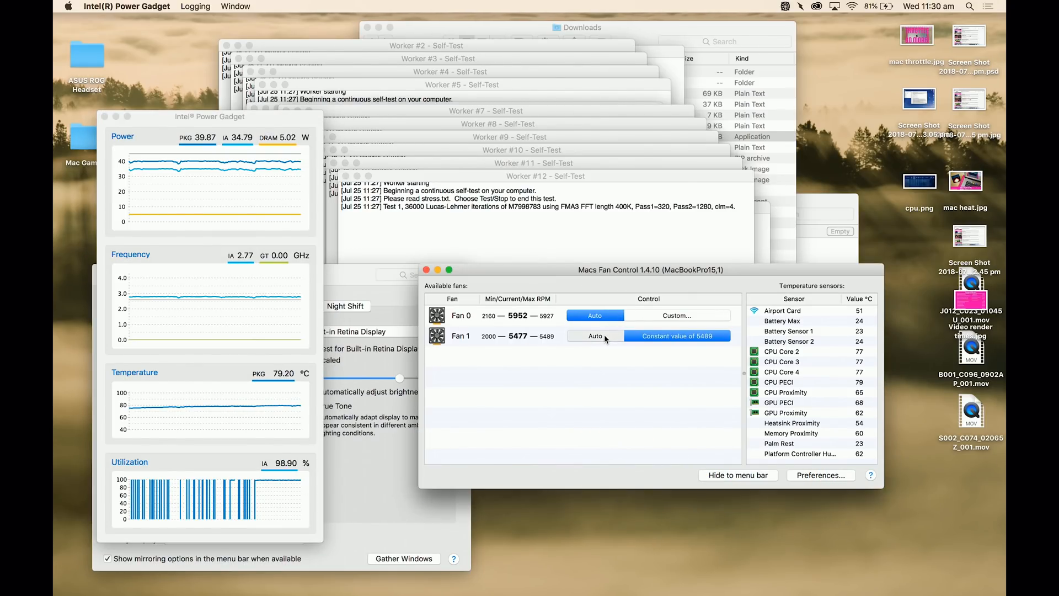
left_click(594, 336)
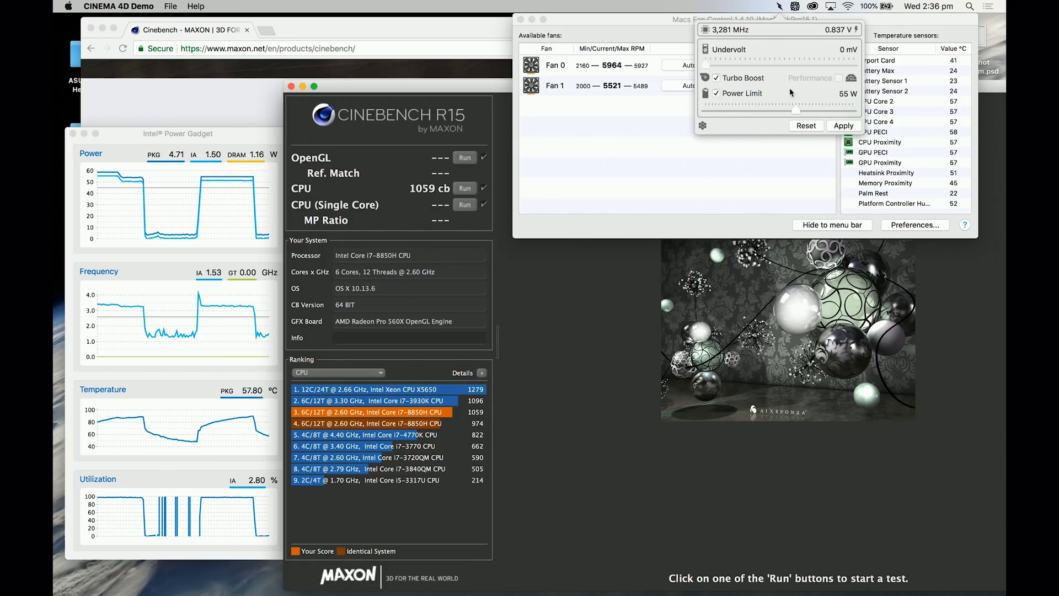
Raise Volta's power limit slider to 61 W and apply it.
left_click_drag(797, 111, 807, 110)
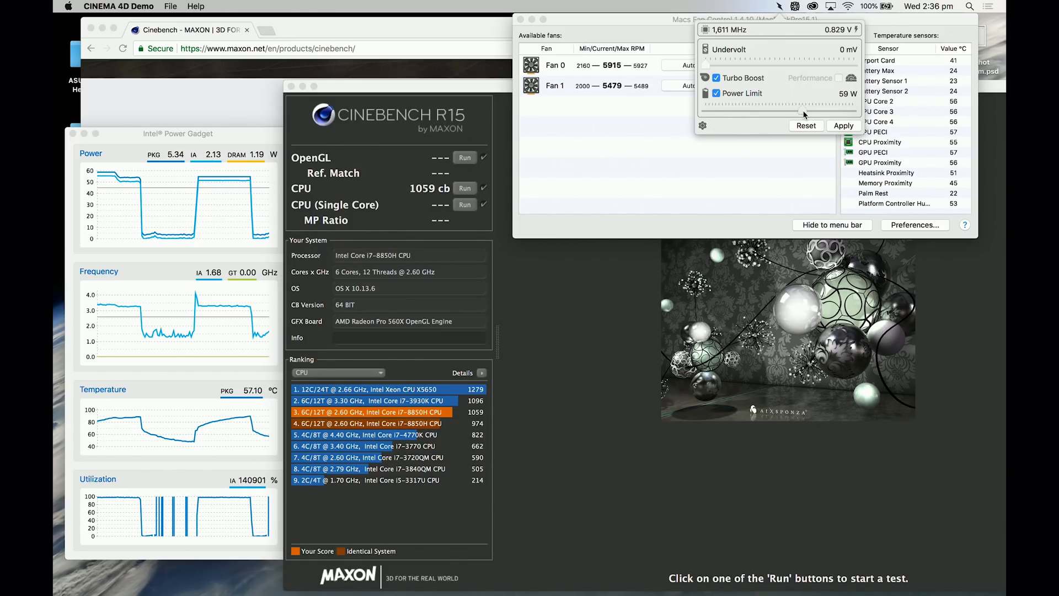
left_click(843, 126)
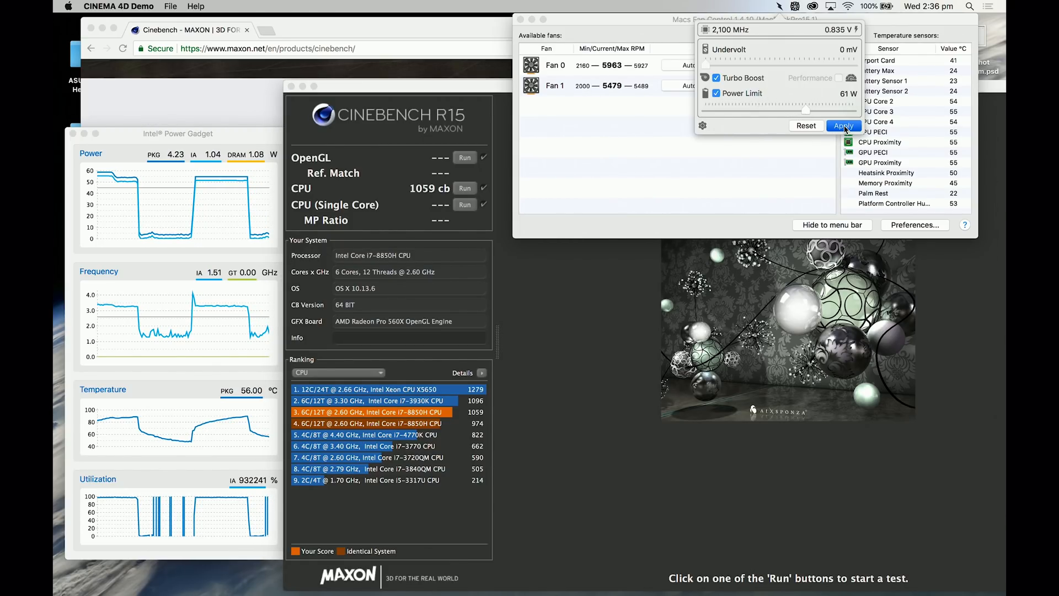
left_click(843, 126)
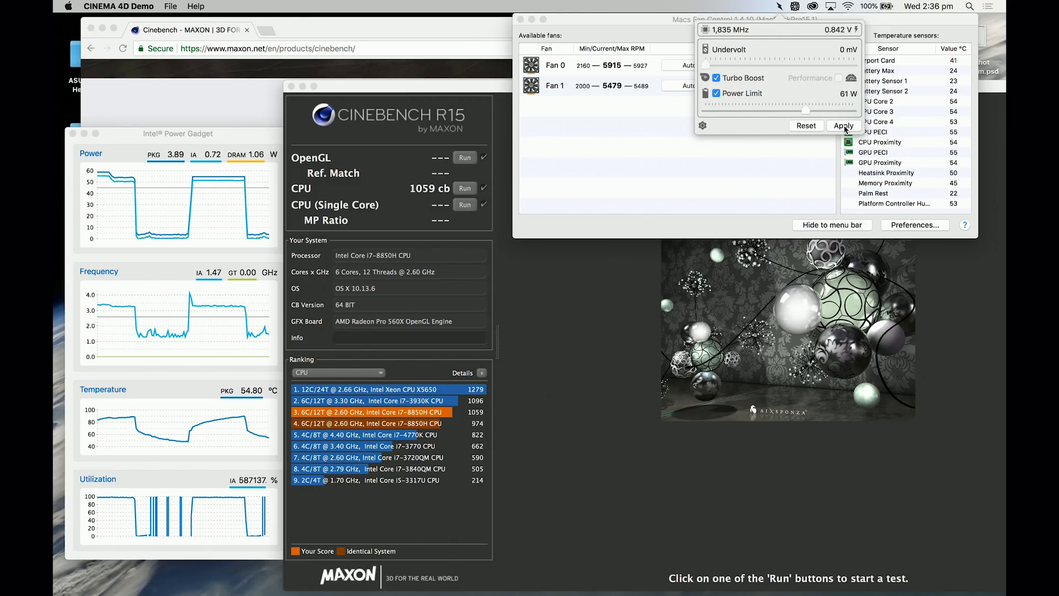